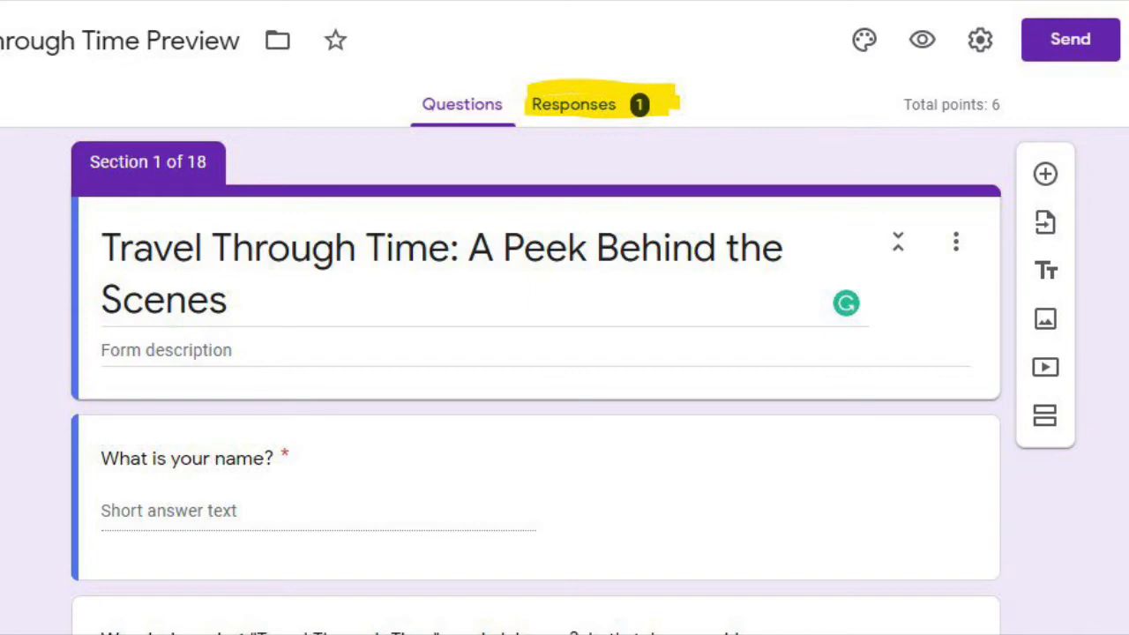
# Step: Show the Responses tab of the Travel Through Time quiz with its one response
pyautogui.click(574, 104)
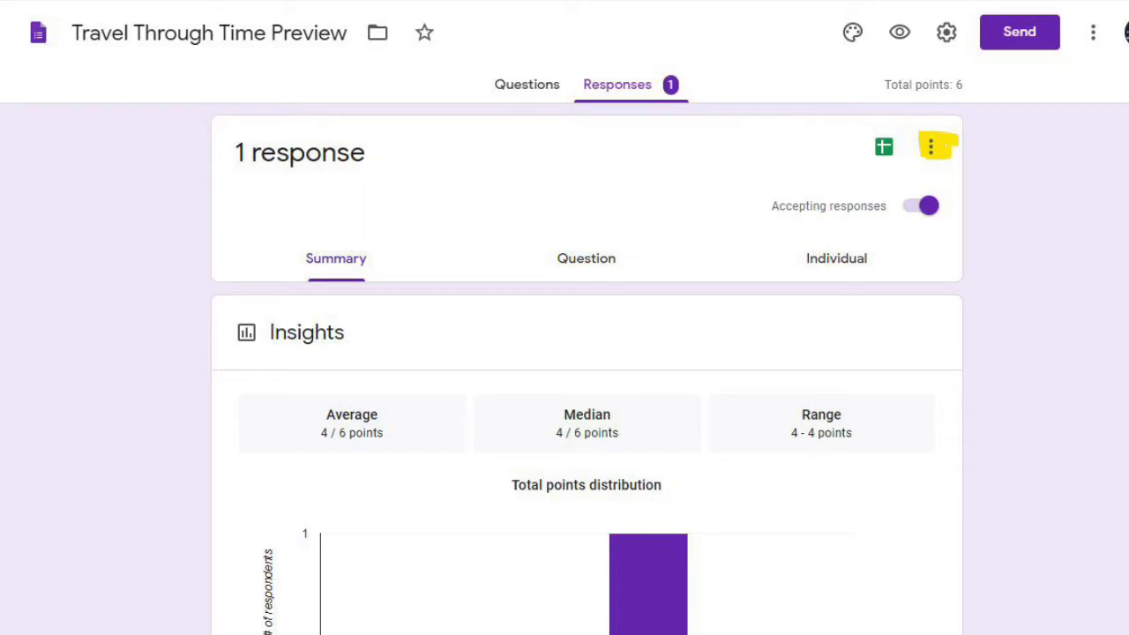
# Step: Enable email notifications for new responses, then view the single response in Individual view
pyautogui.click(932, 147)
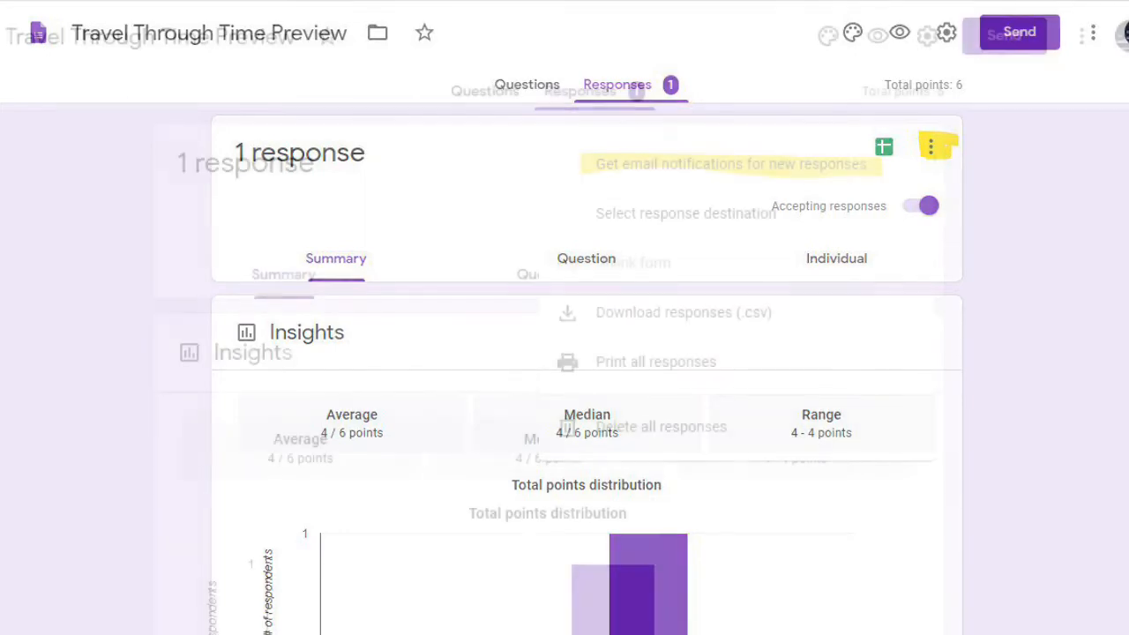
pyautogui.click(933, 144)
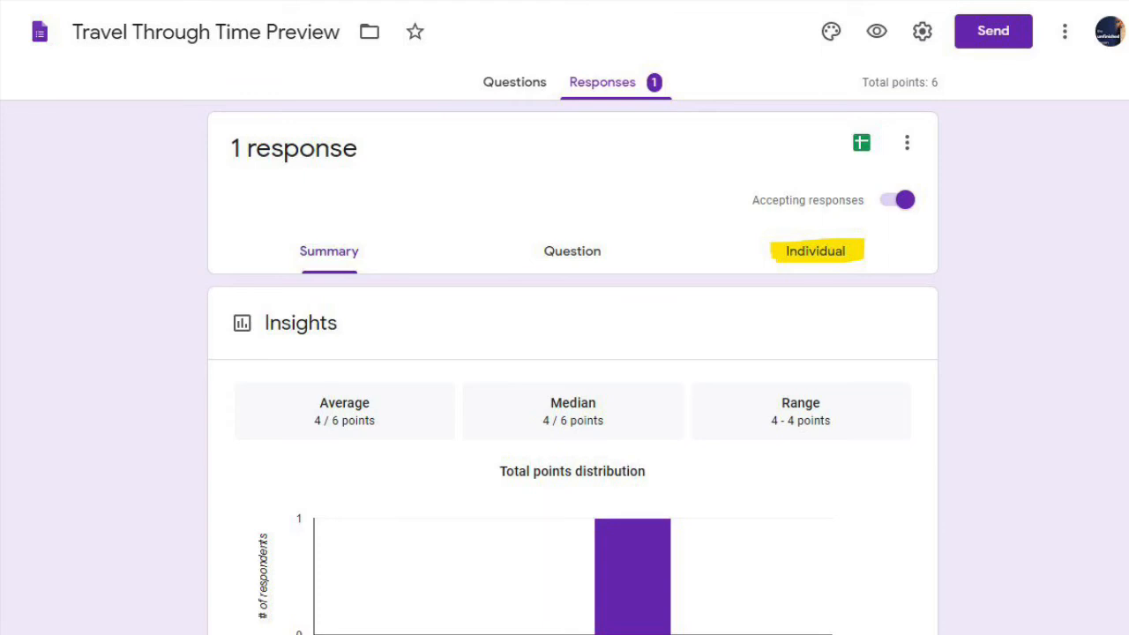
pyautogui.click(815, 251)
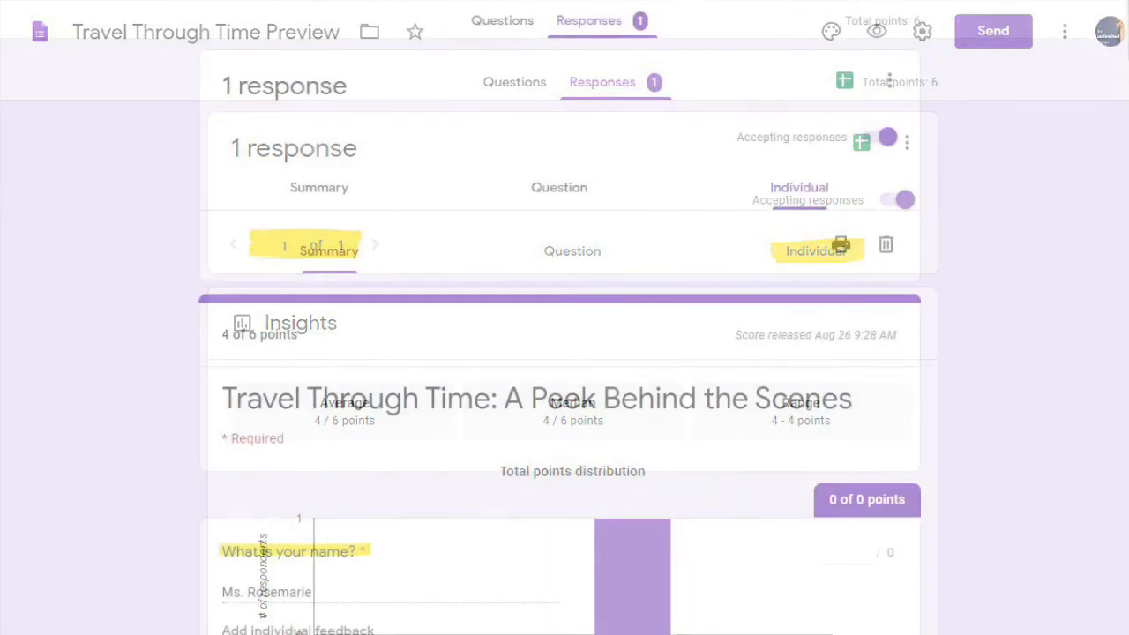